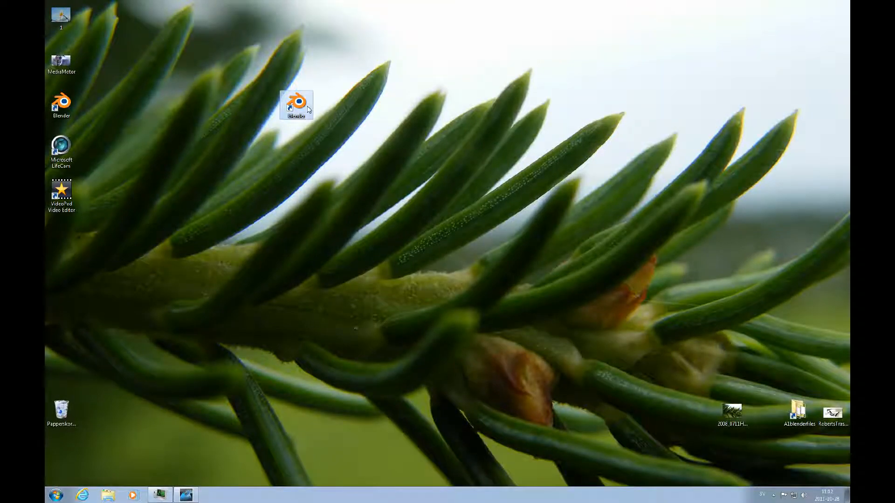
# - Launch Blender and change the lower panel's editor type
pyautogui.doubleClick(295, 105)
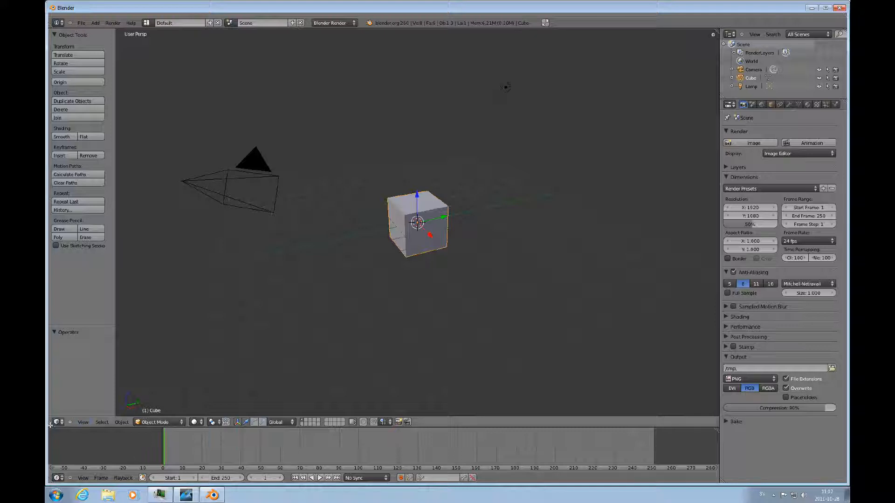
pyautogui.moveTo(56, 422)
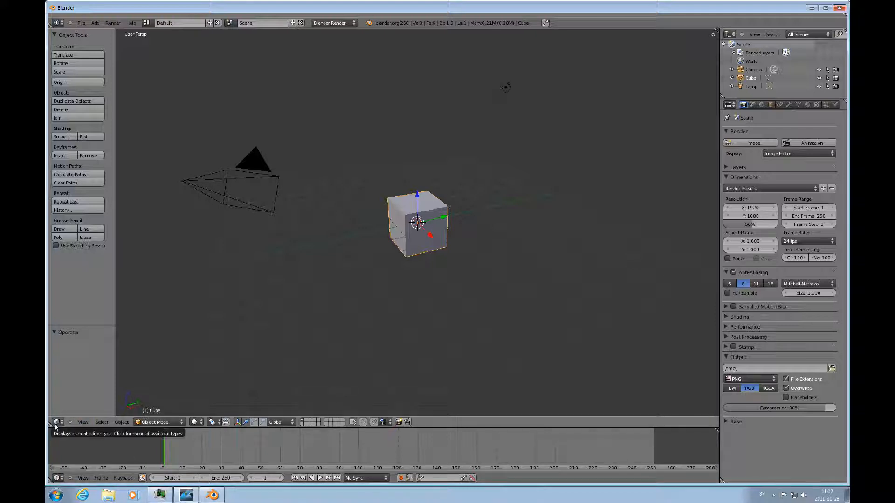
pyautogui.click(56, 421)
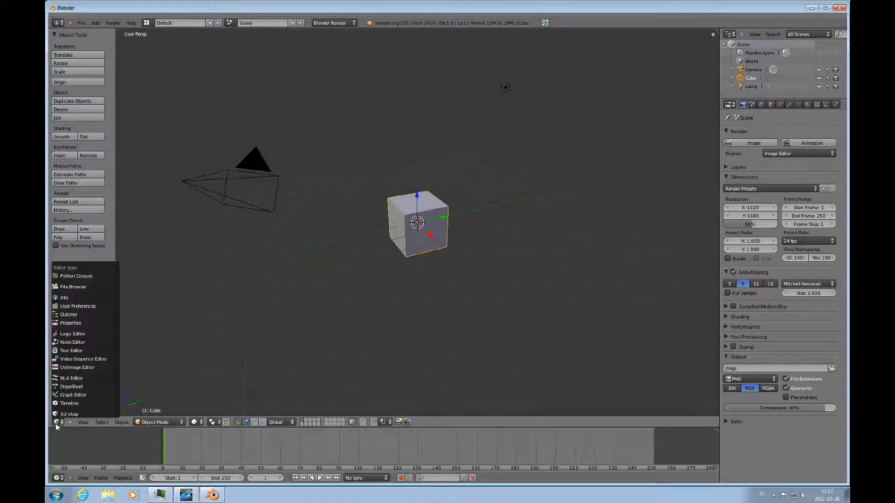
pyautogui.click(78, 305)
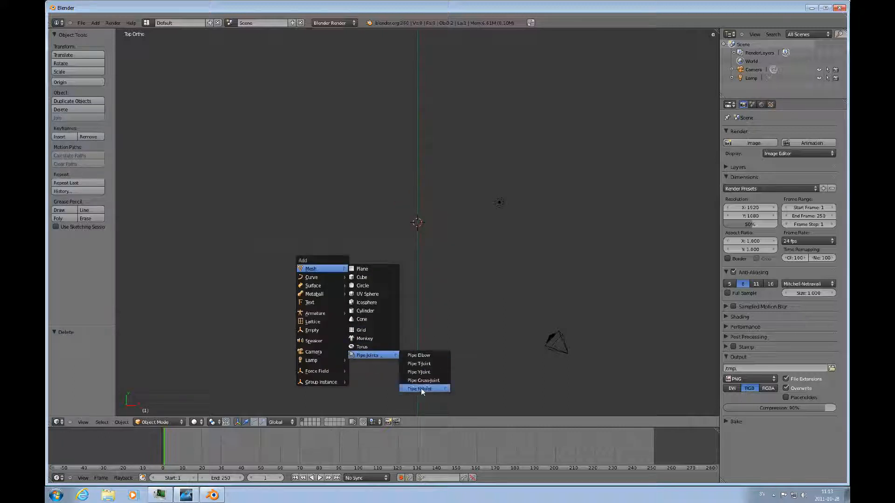
# - Add a Pipe N-joint mesh with five arms to the scene centre
pyautogui.click(420, 389)
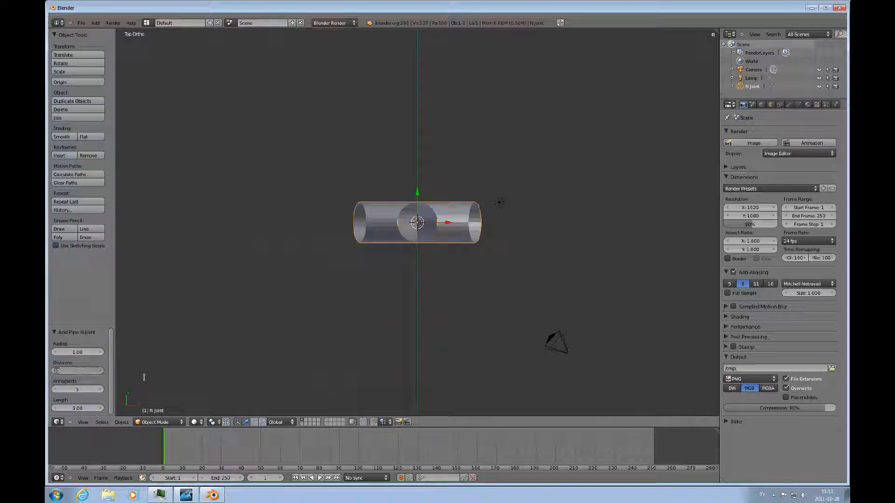
pyautogui.click(77, 370)
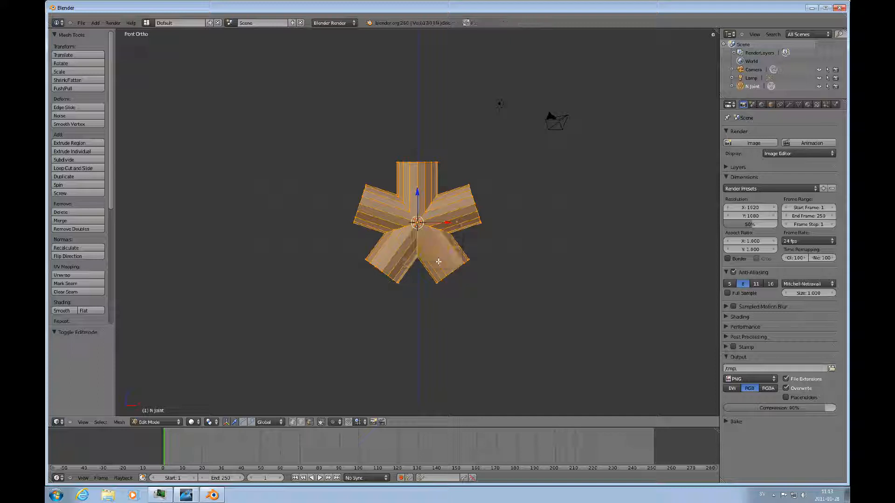
# - Deselect all, loop-select the two lower arms, and split them from the joint
pyautogui.press('a')
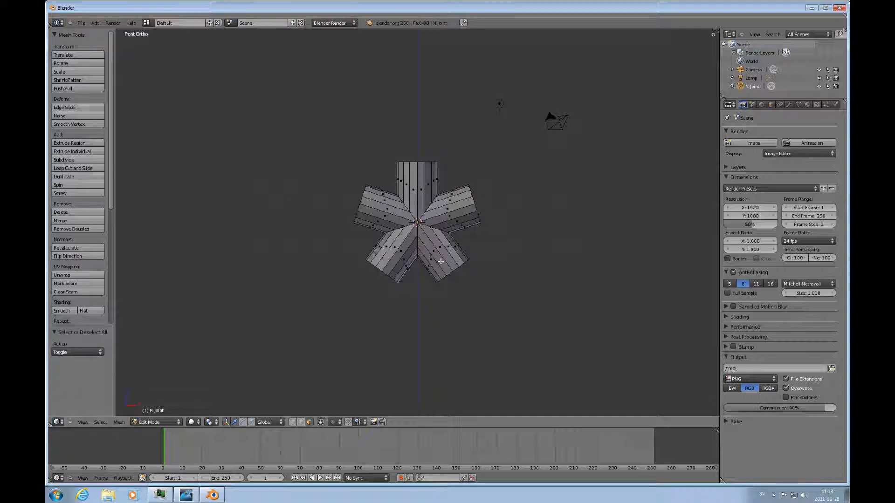
pyautogui.click(440, 259)
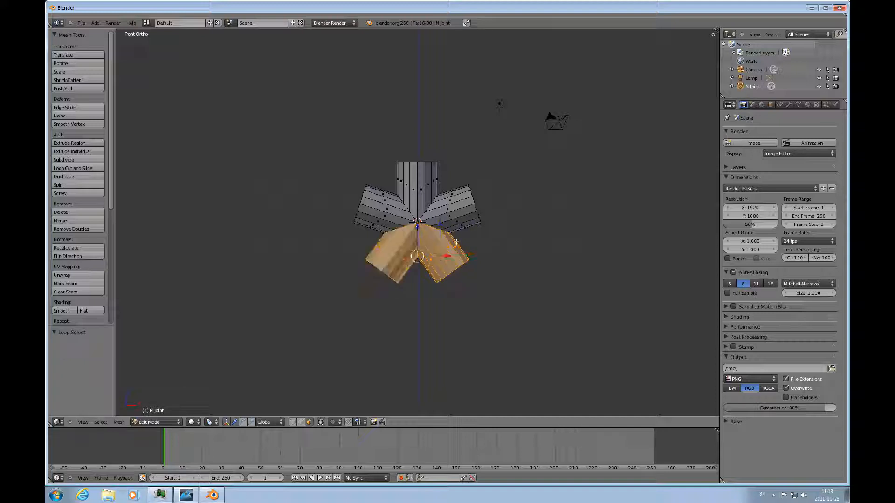
pyautogui.click(119, 422)
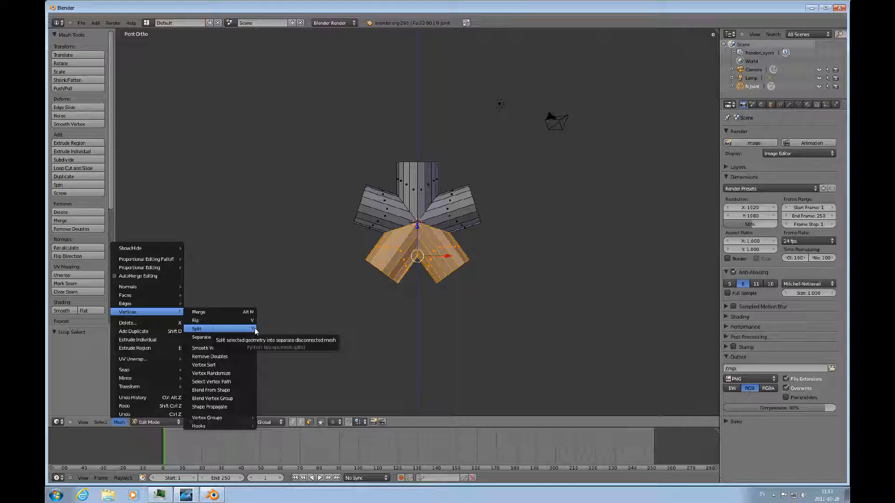
pyautogui.click(197, 329)
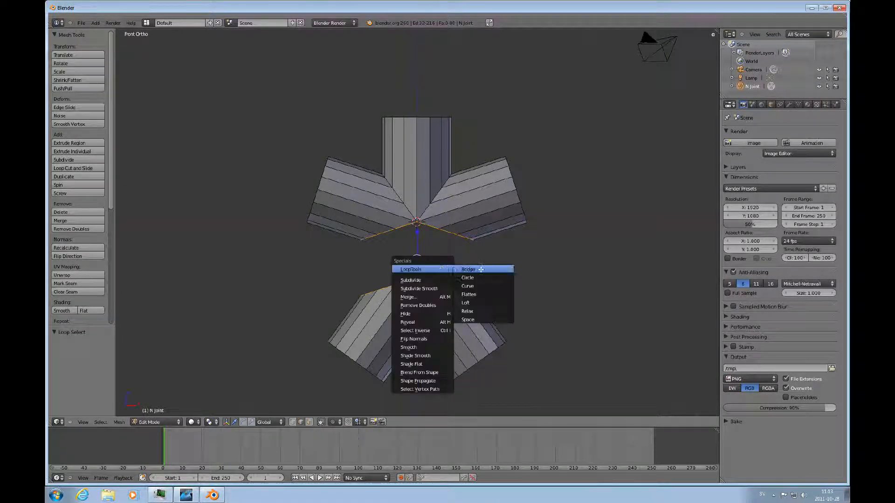
# - Bridge the open edge loops to reconnect the lower arms to the upper joint
pyautogui.click(468, 269)
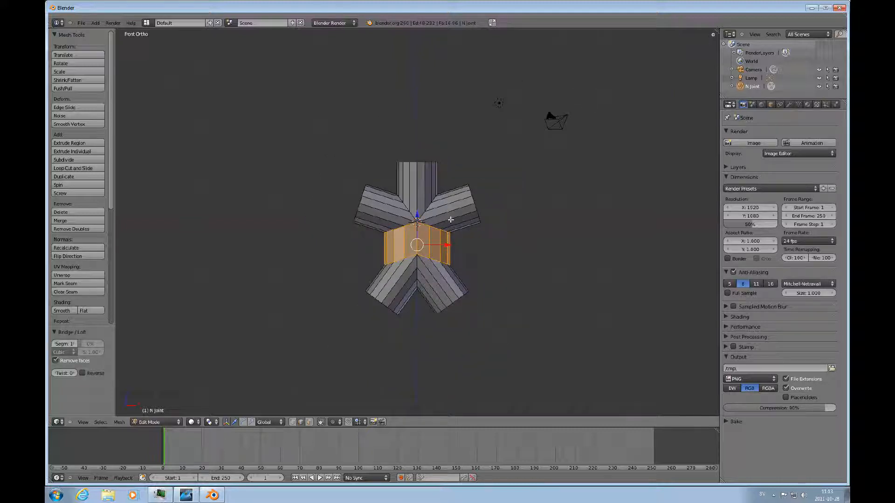
pyautogui.moveTo(425, 164)
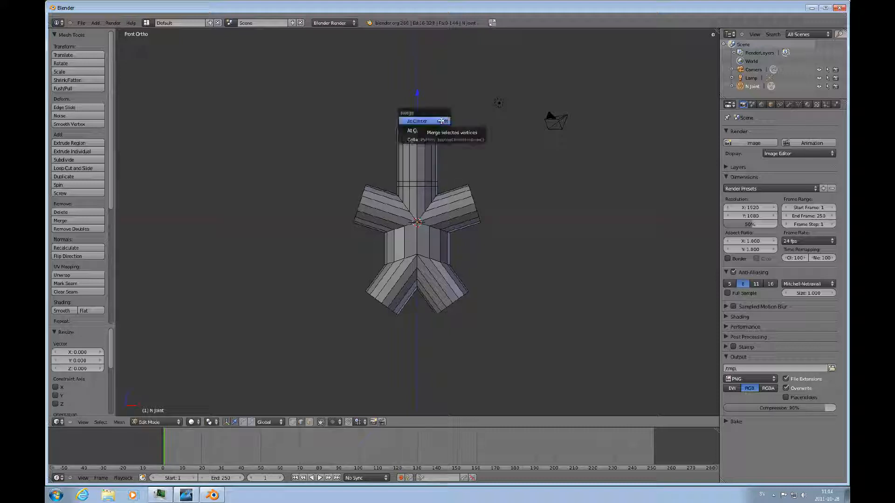
# - Merge the top ring at its centre and raise that vertex into a pointed tip
pyautogui.click(416, 120)
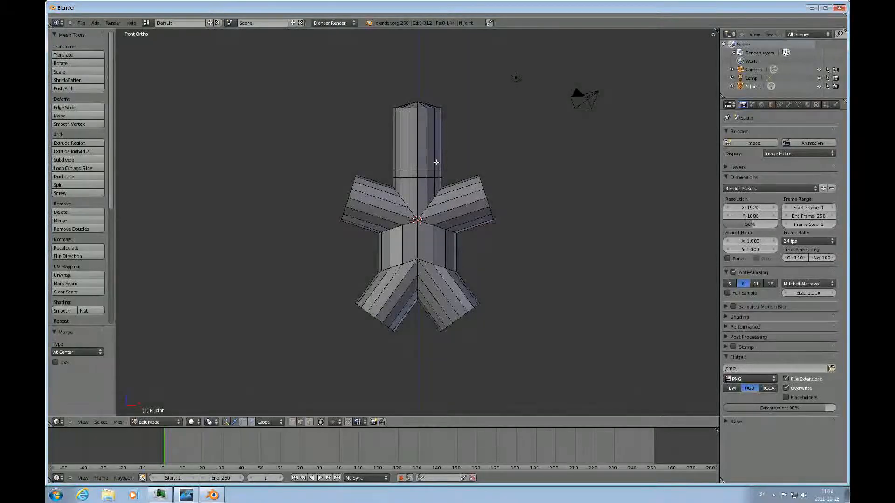
pyautogui.click(416, 107)
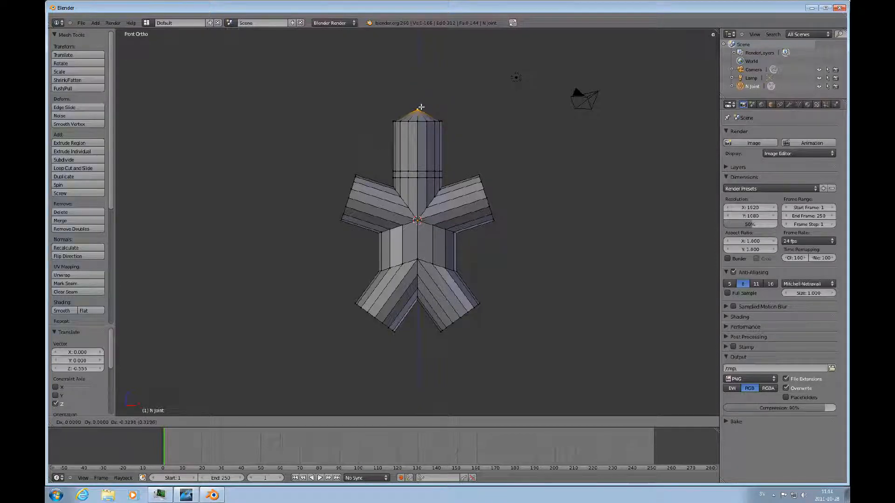
pyautogui.click(418, 109)
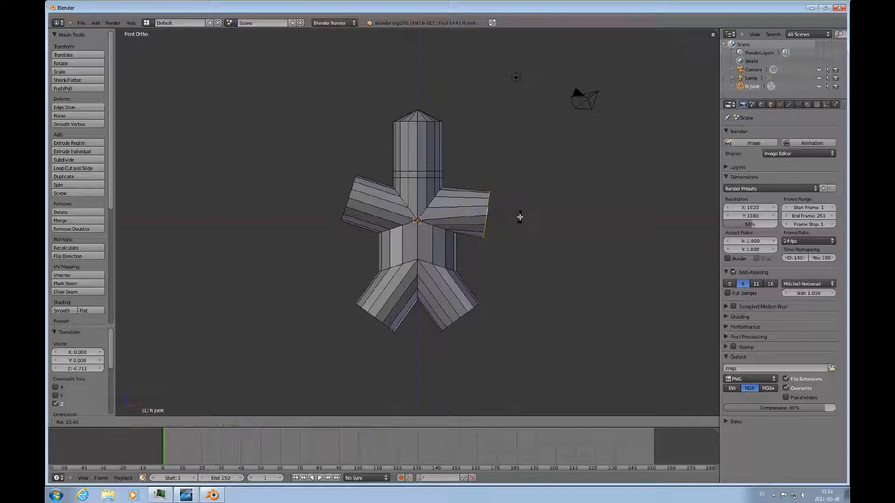
pyautogui.moveTo(509, 216)
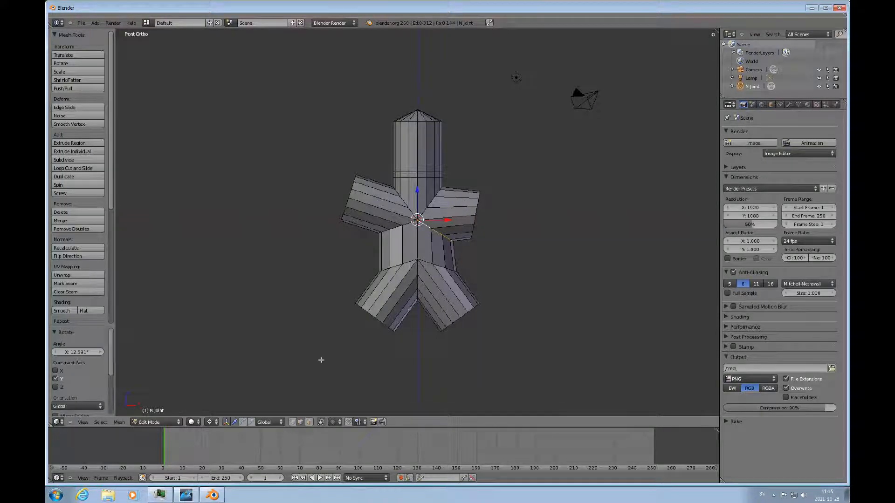
# - Set the pivot point to Individual Origins so each arm end rotates about itself
pyautogui.click(203, 422)
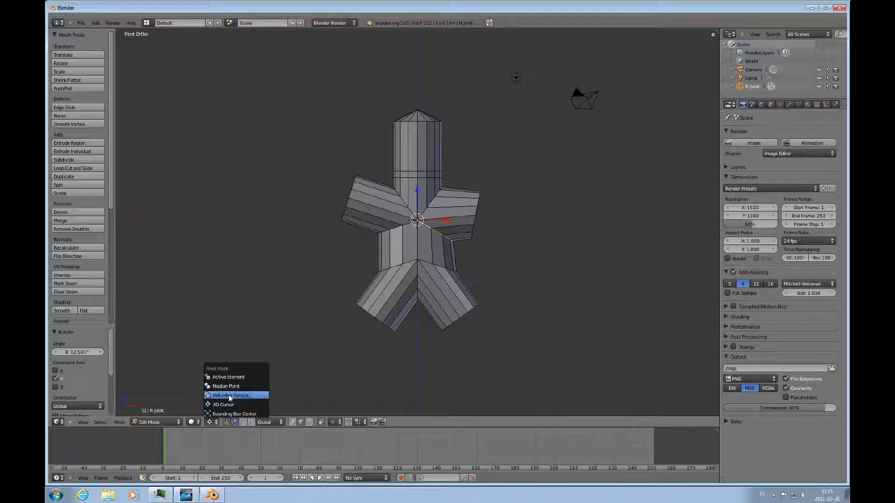
pyautogui.click(232, 394)
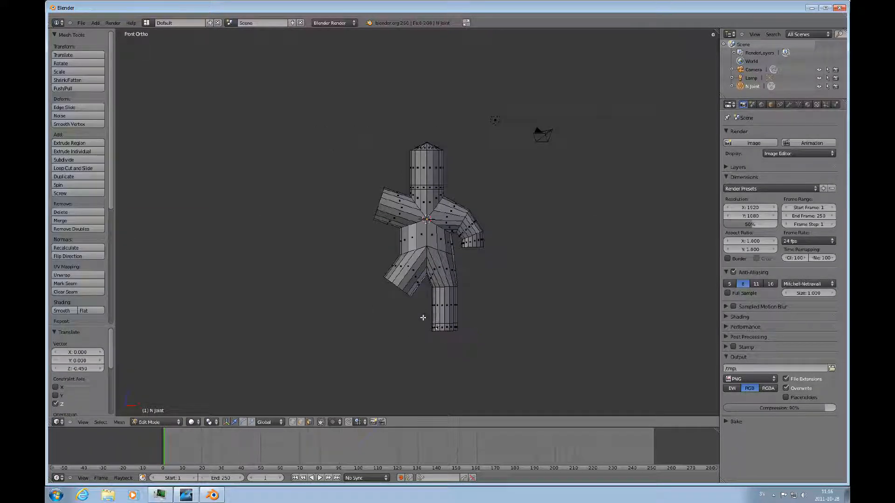
# - Zoom in on the figure to shape the arms, leg and foot
pyautogui.scroll(3)
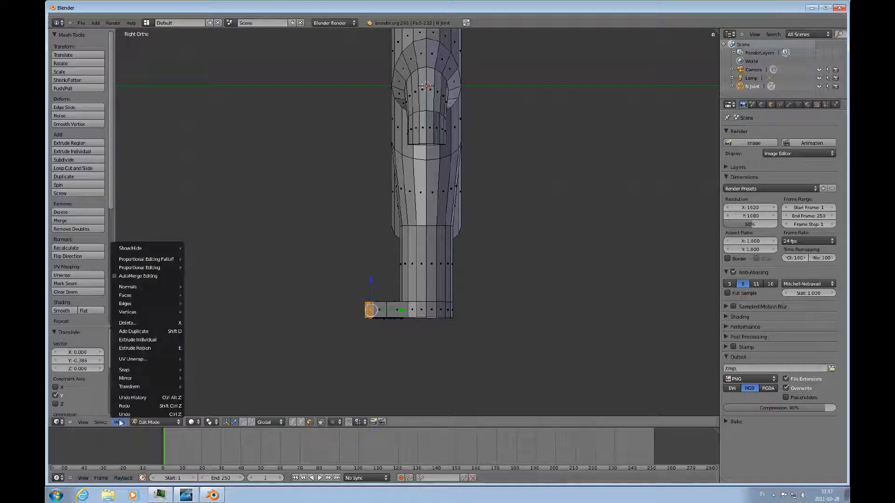
pyautogui.moveTo(137, 339)
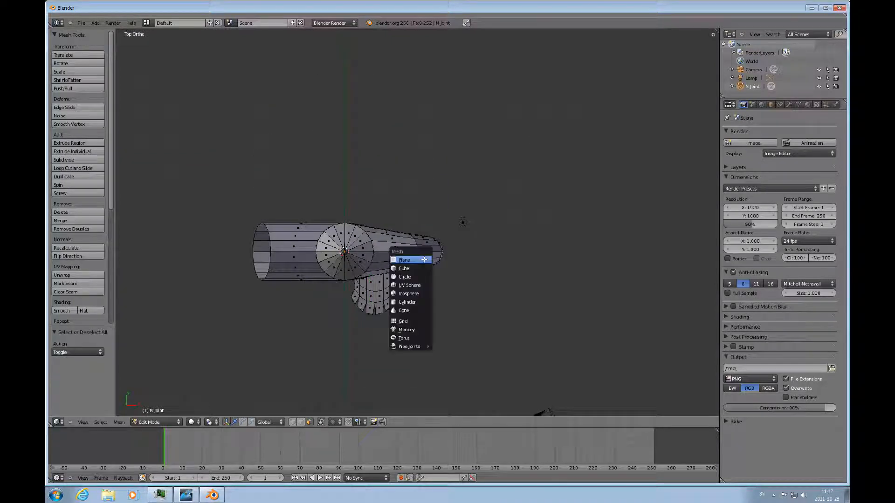
# - Add a plane as the hand, scale and rotate it, and orbit to inspect it
pyautogui.click(404, 260)
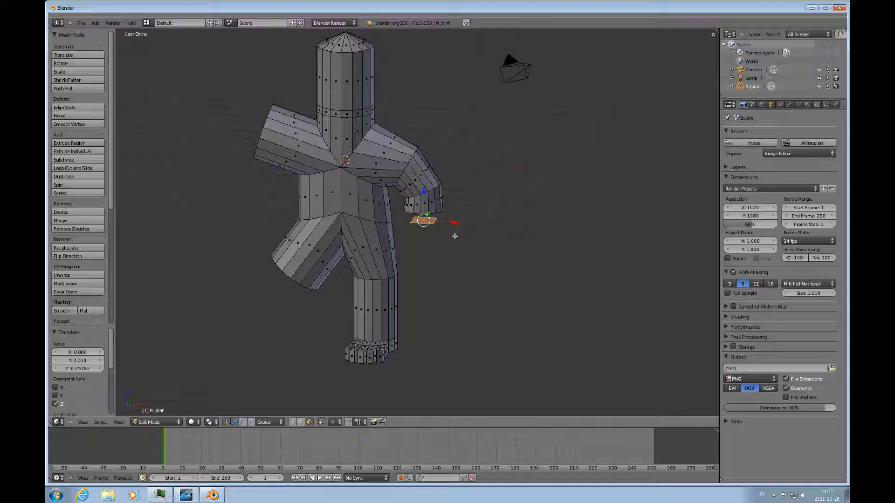
pyautogui.press('s')
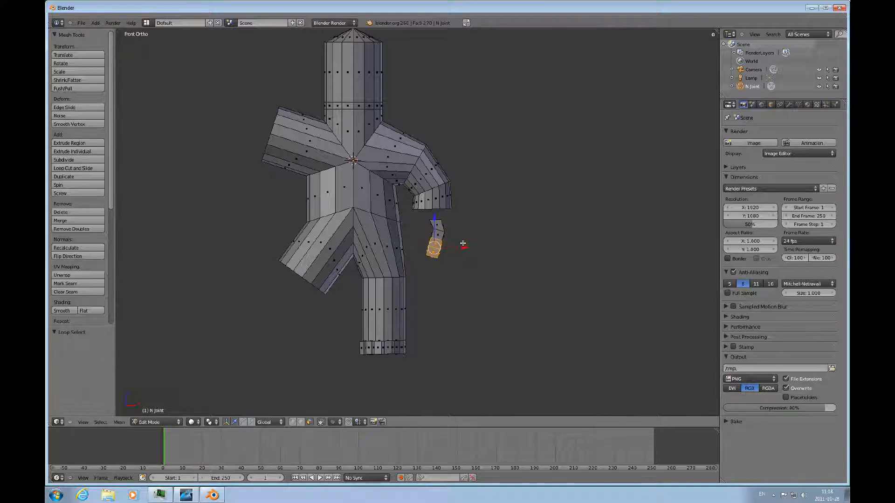
pyautogui.press('r')
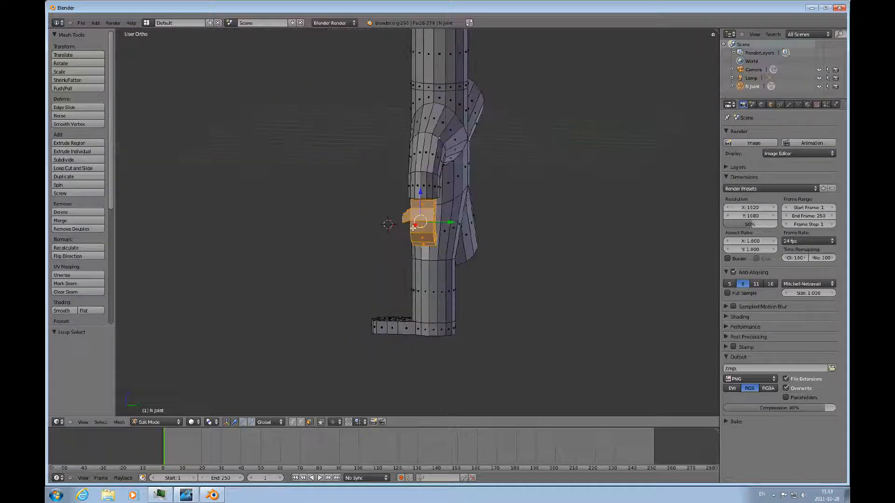
pyautogui.moveTo(416, 228); pyautogui.dragTo(399, 171)
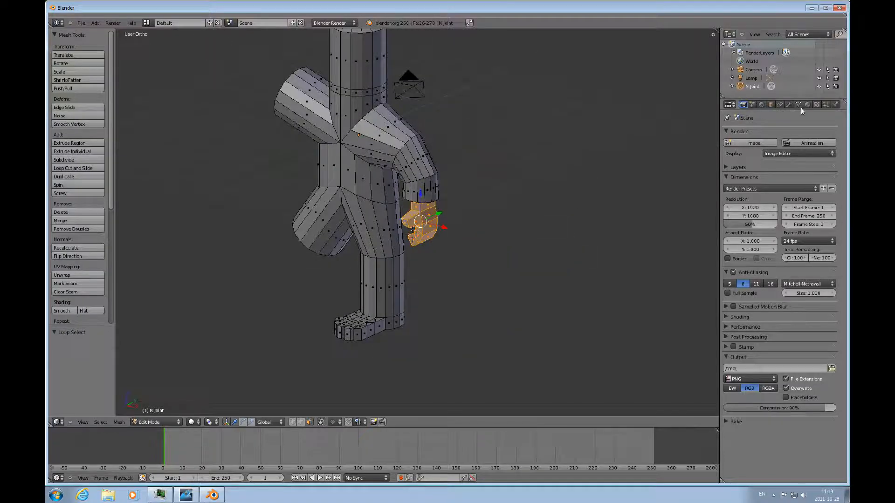
# - Create a 'Hand' vertex group in Object Data properties for the hand vertices
pyautogui.click(798, 104)
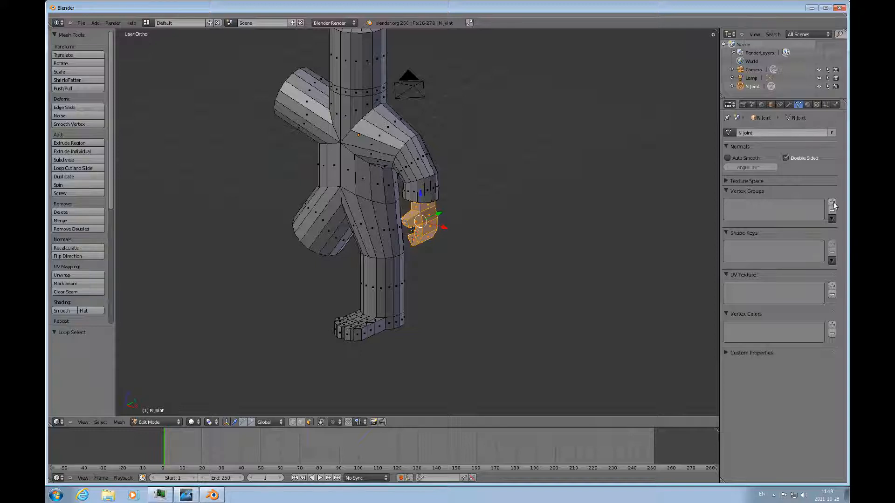
pyautogui.click(832, 202)
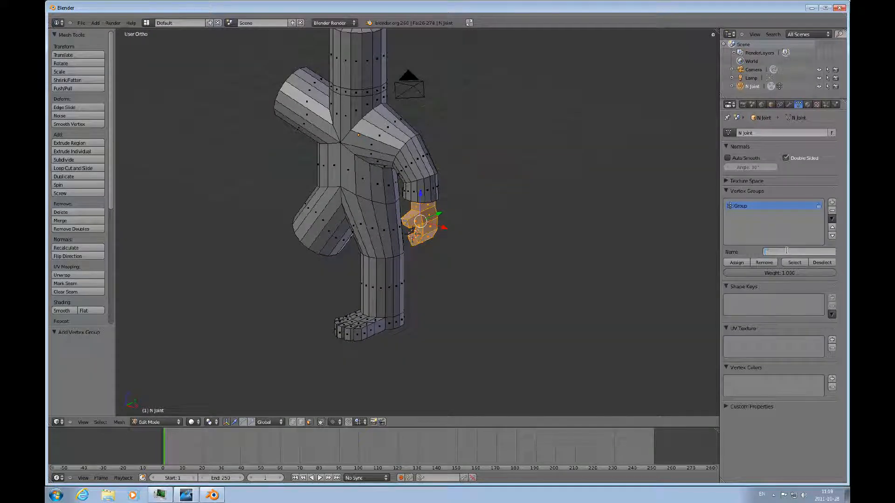
pyautogui.write('Hand.L')
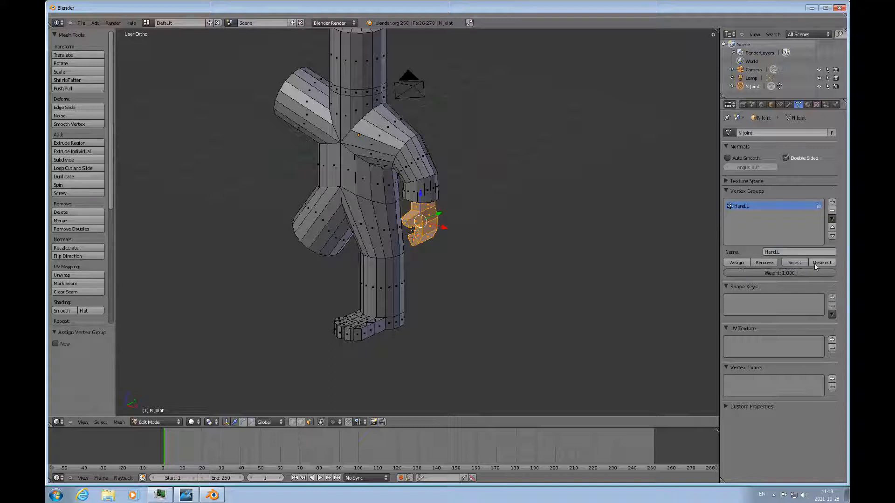
pyautogui.click(821, 262)
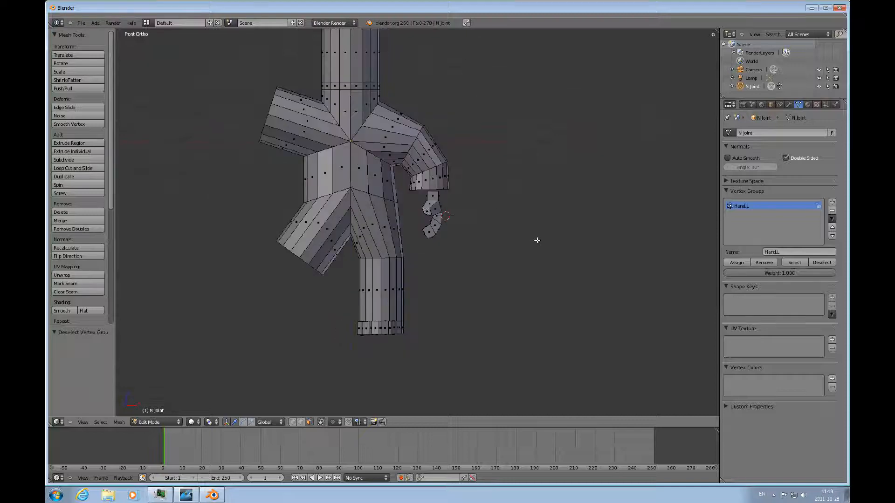
# - Select the hand through the Hand.L vertex group, then deselect it
pyautogui.click(793, 262)
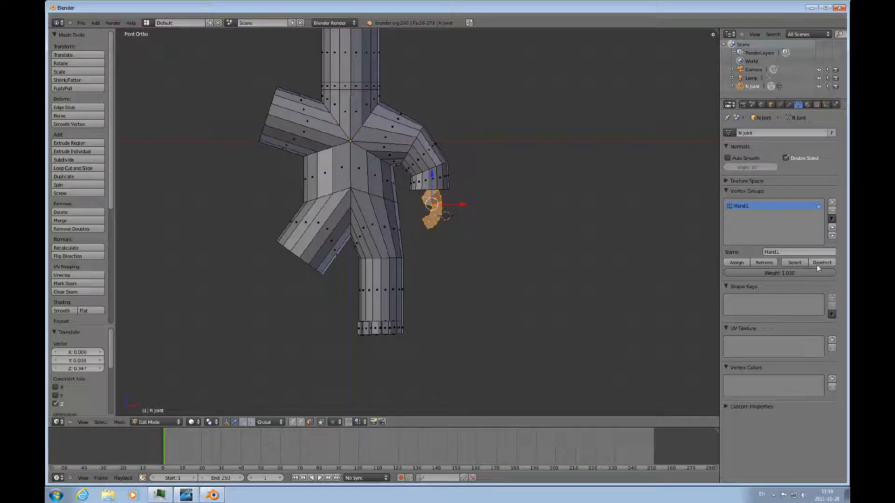
pyautogui.click(821, 262)
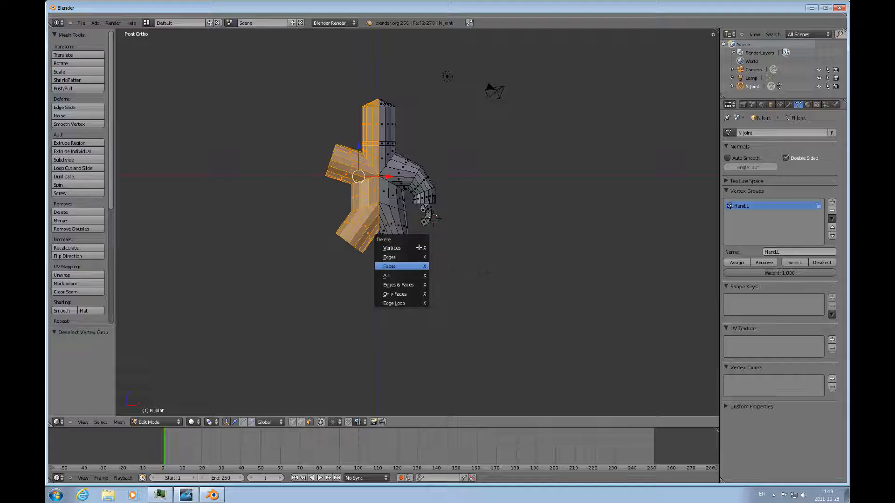
# - Delete the faces of the selected left half of the figure
pyautogui.click(389, 266)
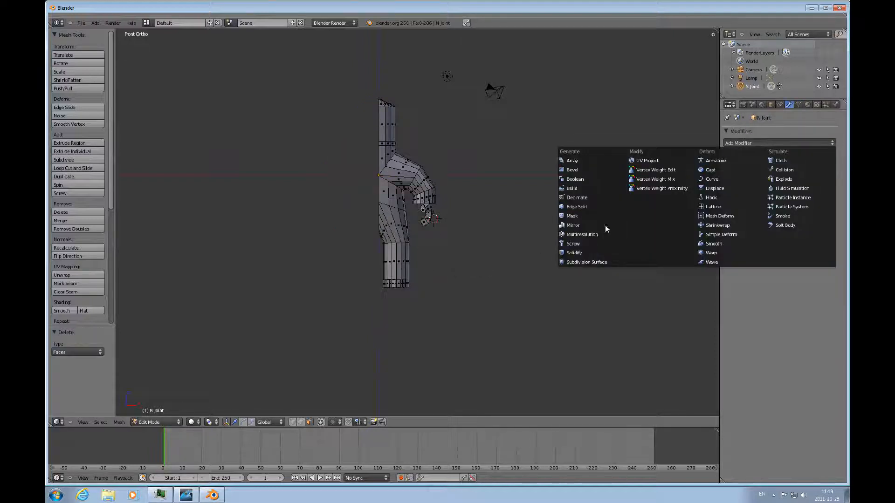
# - Add an X-axis Mirror modifier to the half-figure and select the neck edge loop
pyautogui.click(572, 224)
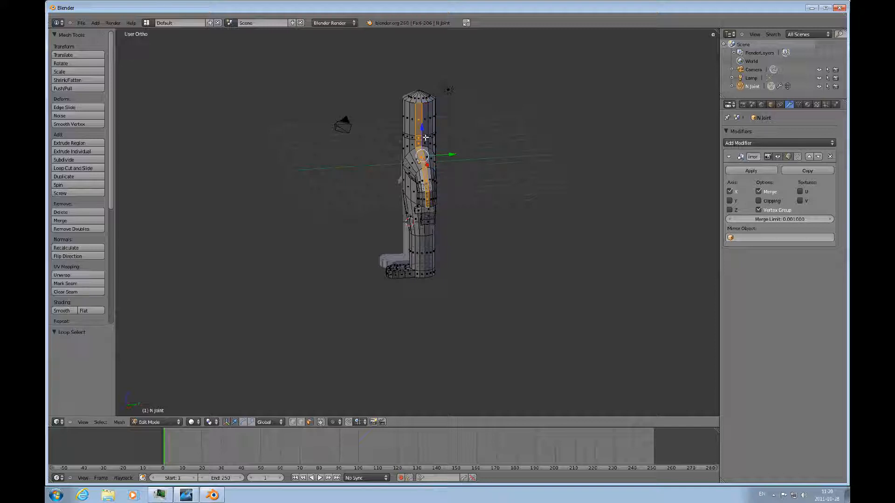
pyautogui.press('a')
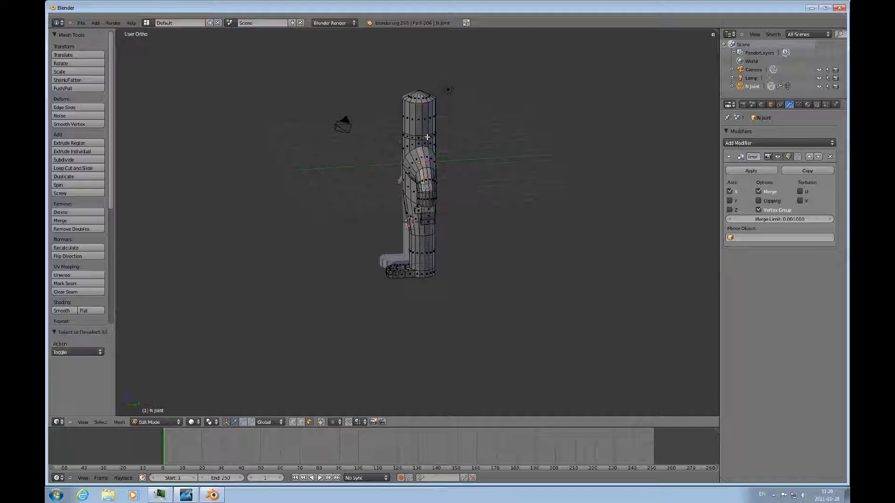
pyautogui.click(420, 136)
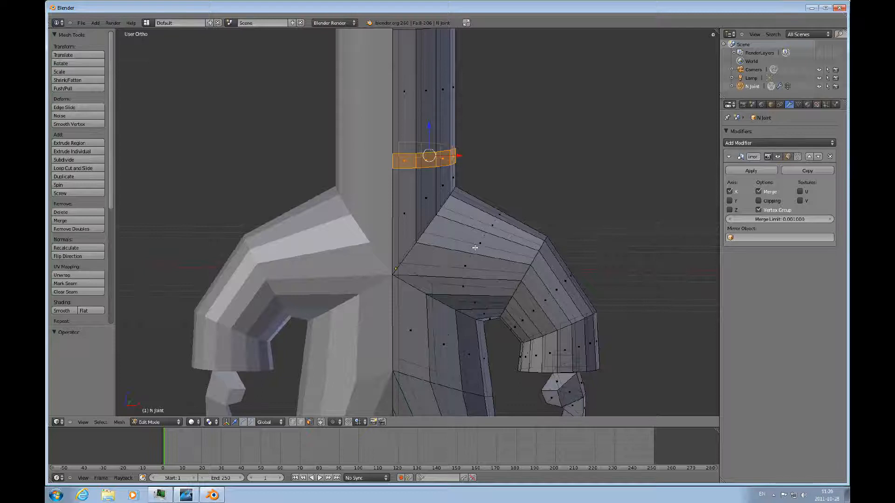
pyautogui.moveTo(605, 225)
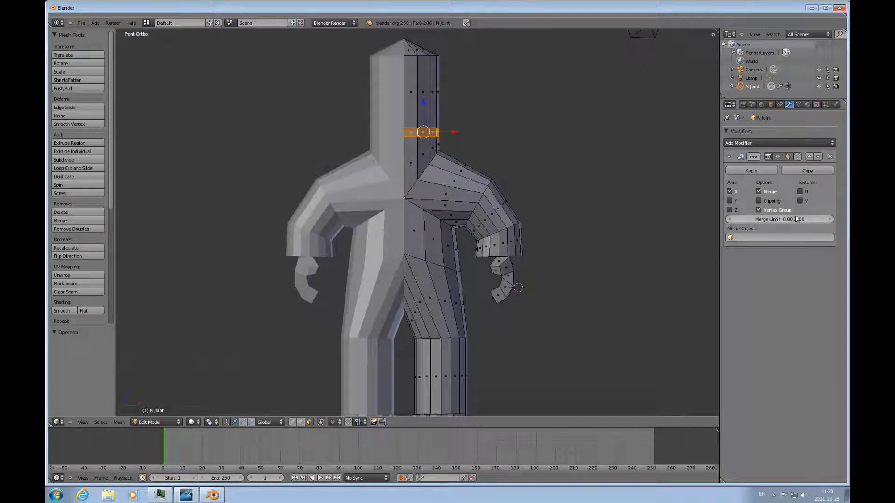
# - Set the mirror merge limit to 0.01, apply it in Object Mode, and return to Edit Mode
pyautogui.click(779, 218)
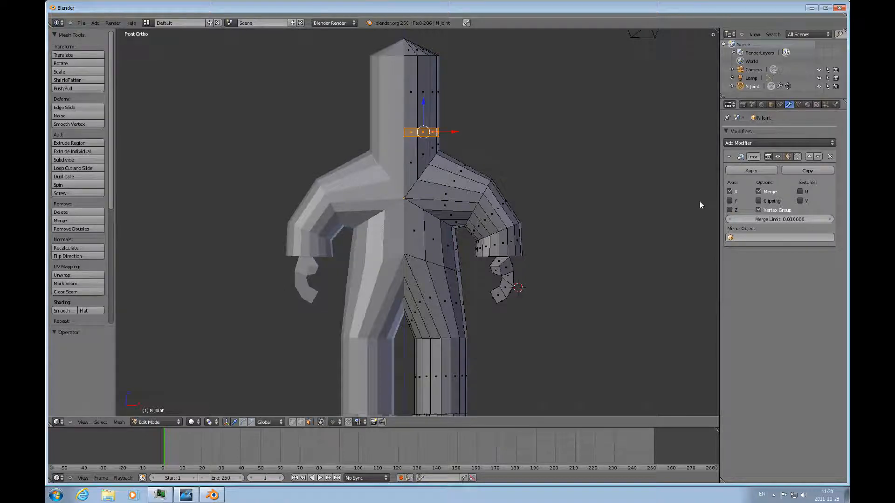
pyautogui.press('a')
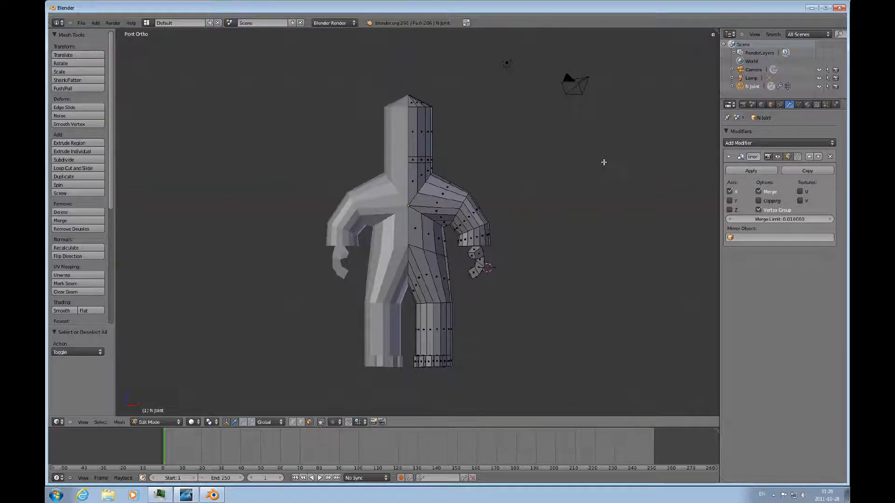
pyautogui.press('Tab')
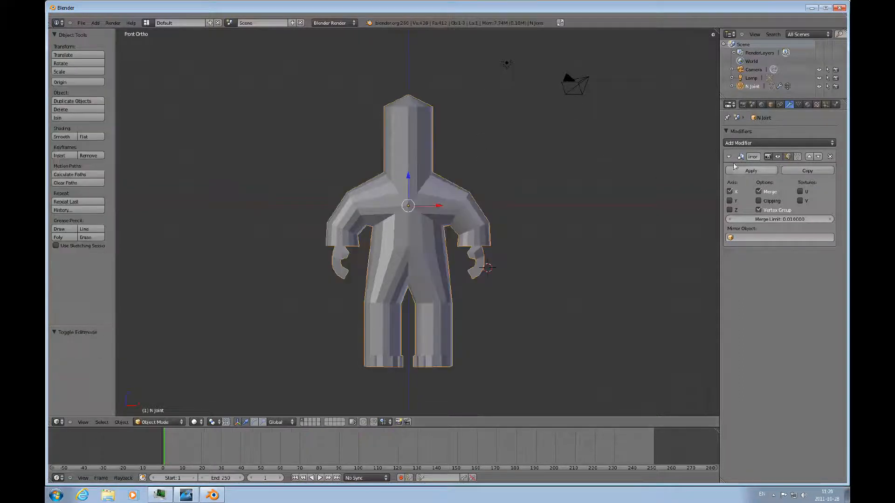
pyautogui.press('Tab')
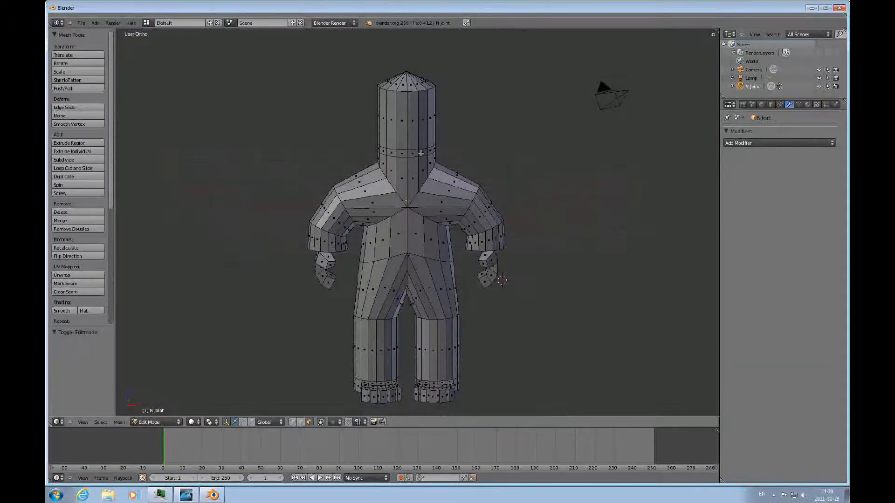
# - Scale the neck edge loop down and widen the head's base loop in edge mode
pyautogui.click(420, 153)
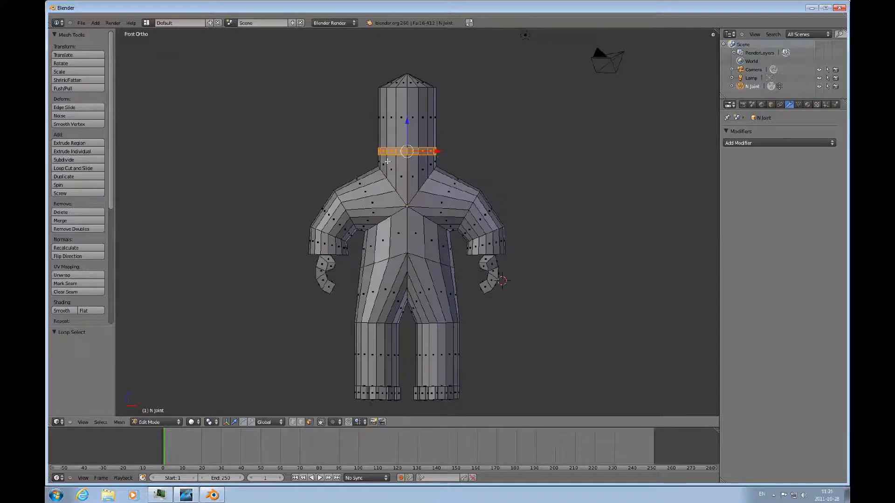
pyautogui.press('s')
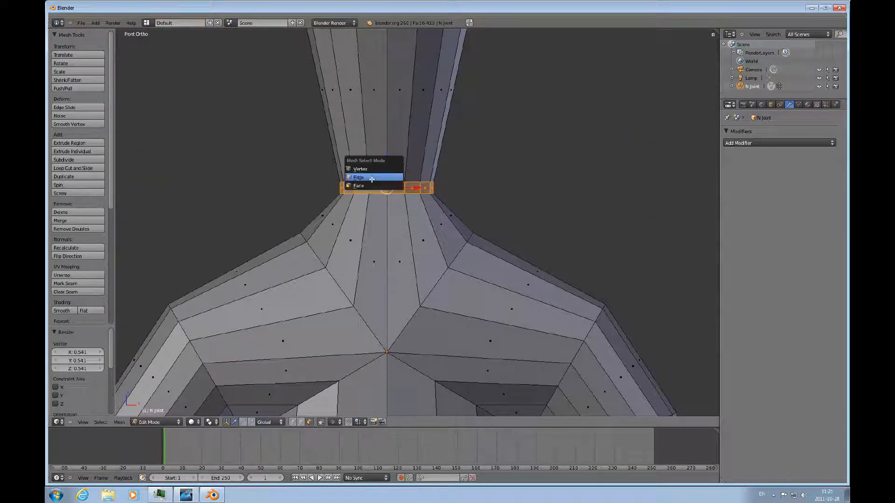
pyautogui.click(357, 177)
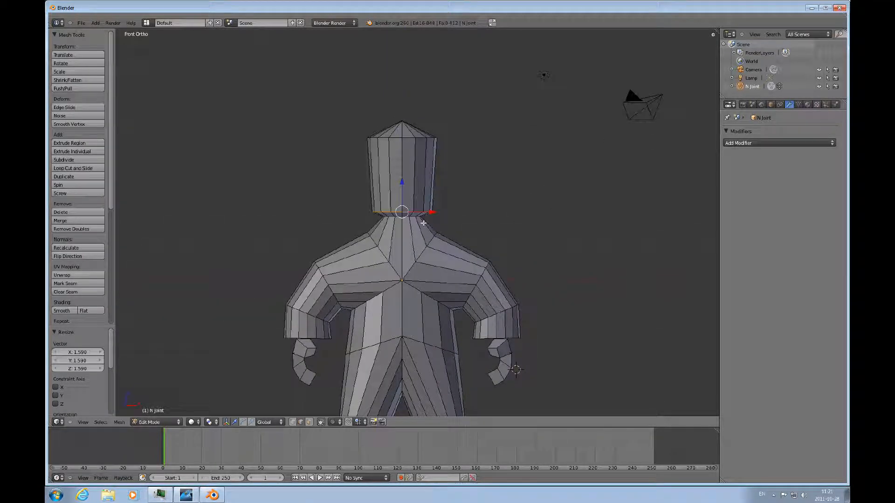
pyautogui.click(410, 214)
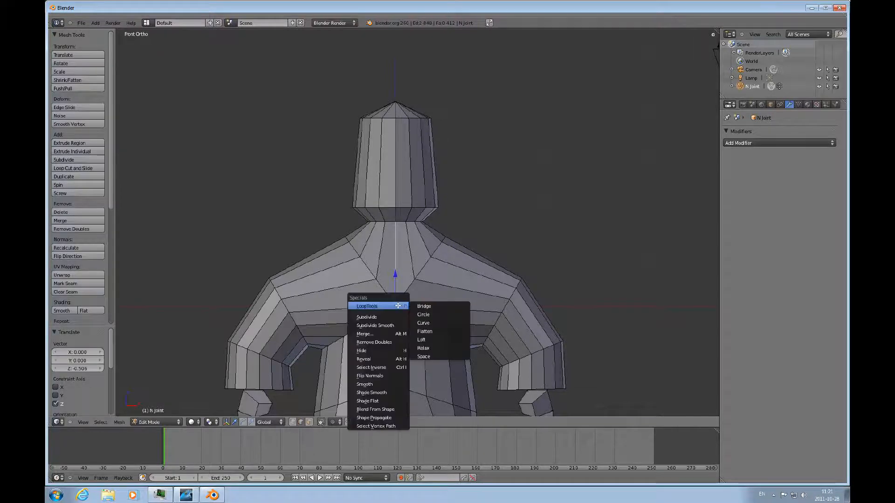
# - Select the chest and crotch centre-line faces and switch to vertex selection
pyautogui.click(366, 317)
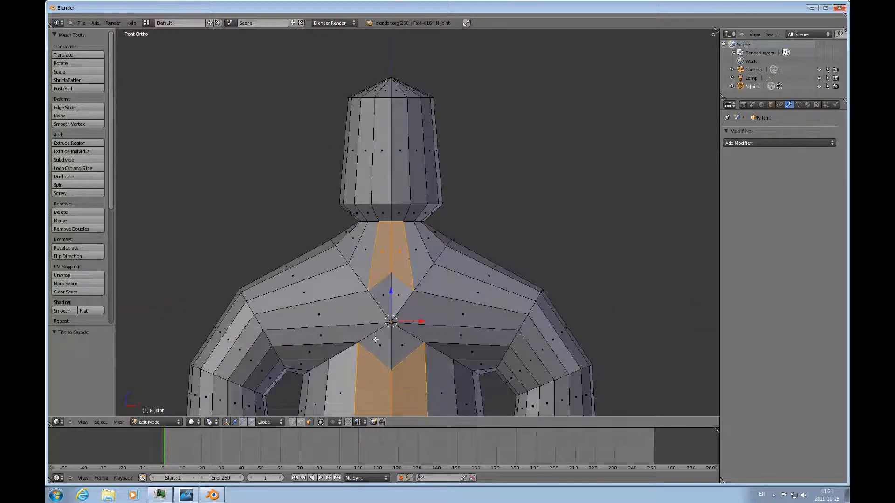
pyautogui.click(402, 344)
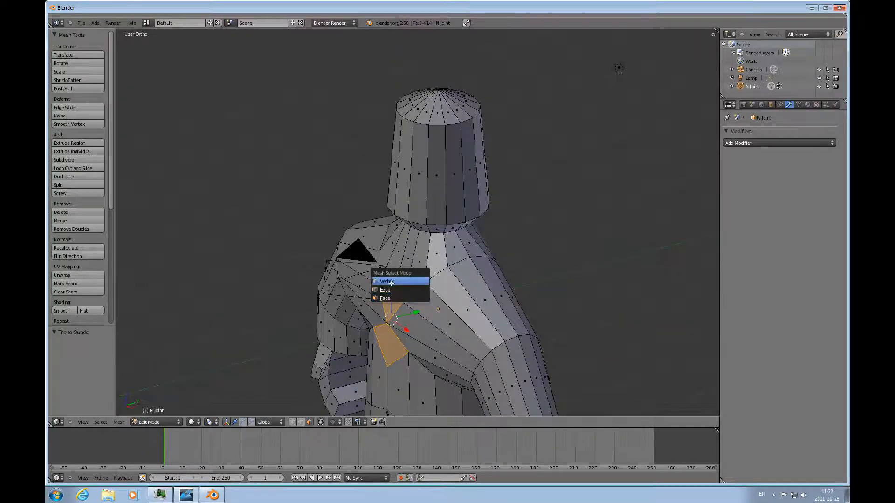
pyautogui.click(387, 280)
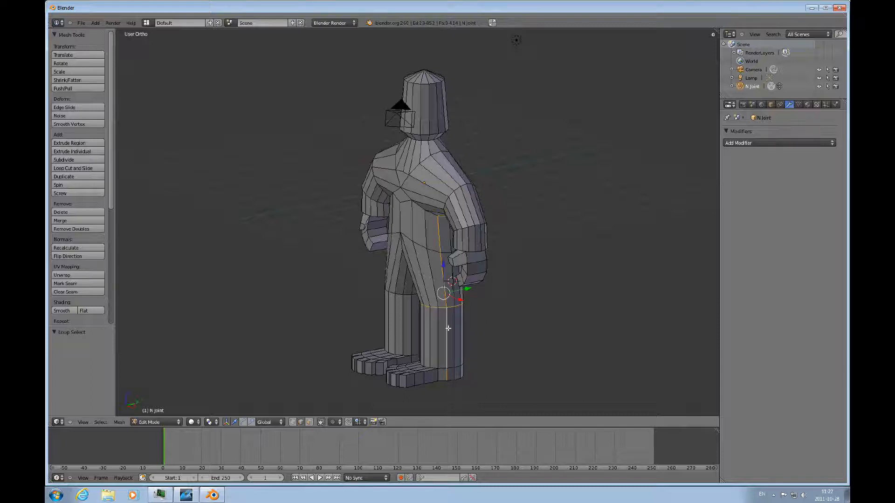
pyautogui.moveTo(394, 293)
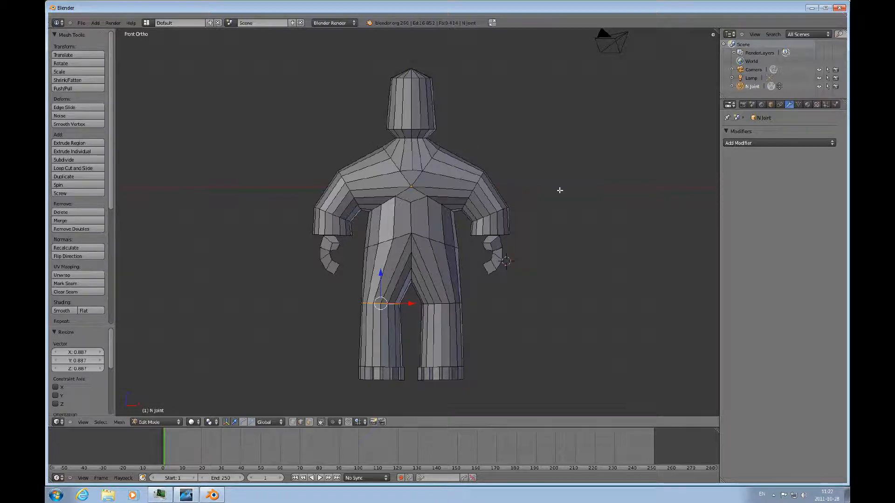
pyautogui.moveTo(486, 211)
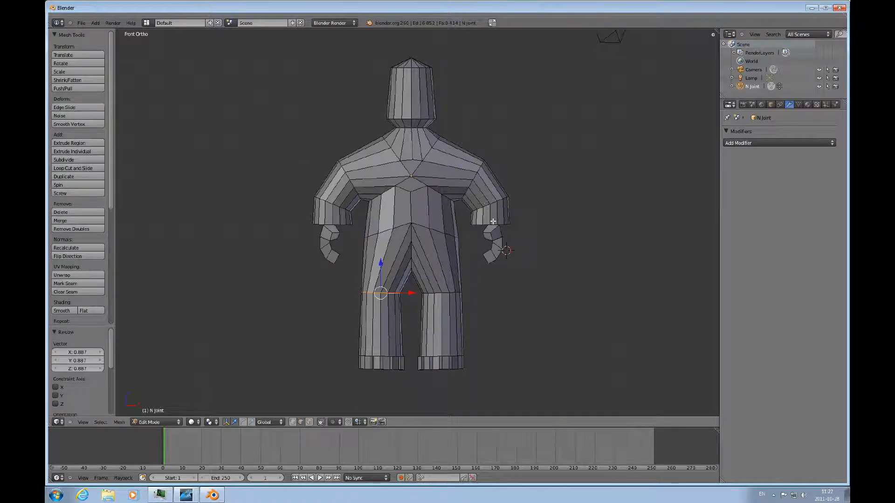
# - Orbit and zoom the view to inspect the slimmed upper legs
pyautogui.moveTo(411, 228); pyautogui.dragTo(353, 239)
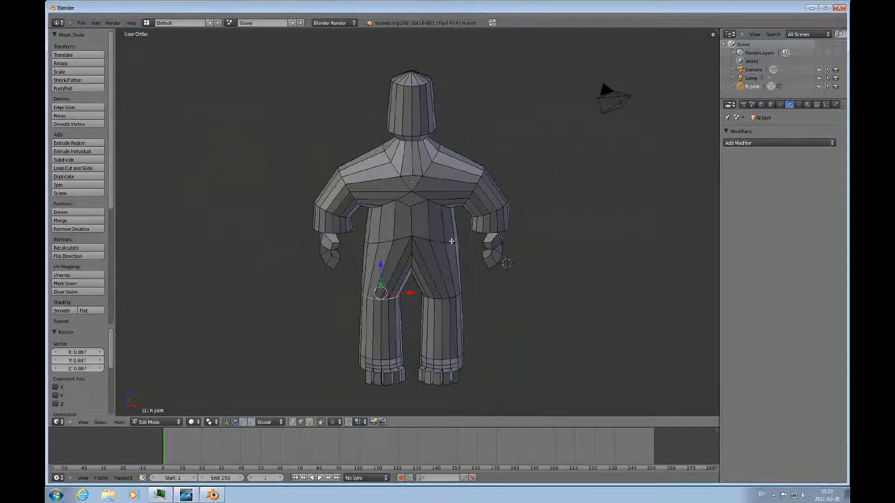
pyautogui.scroll(-3)
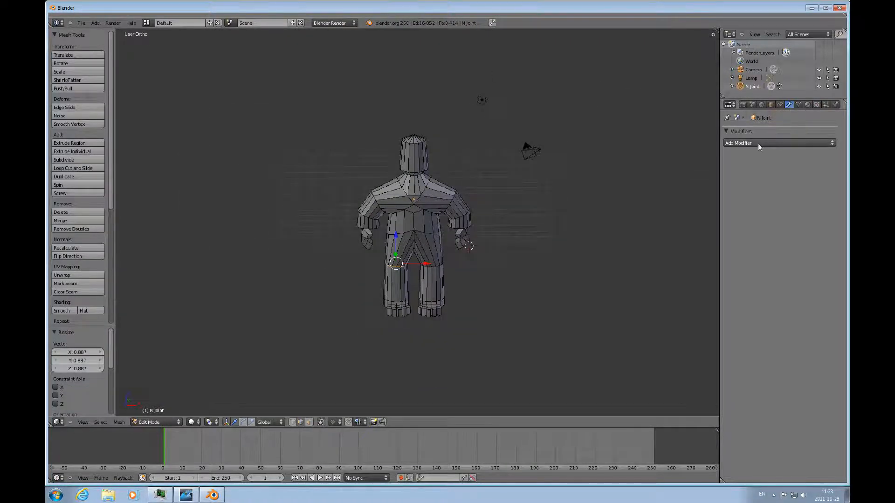
# - Add a Subdivision Surface modifier, shade the whole mesh smooth, and leave Edit Mode
pyautogui.click(779, 142)
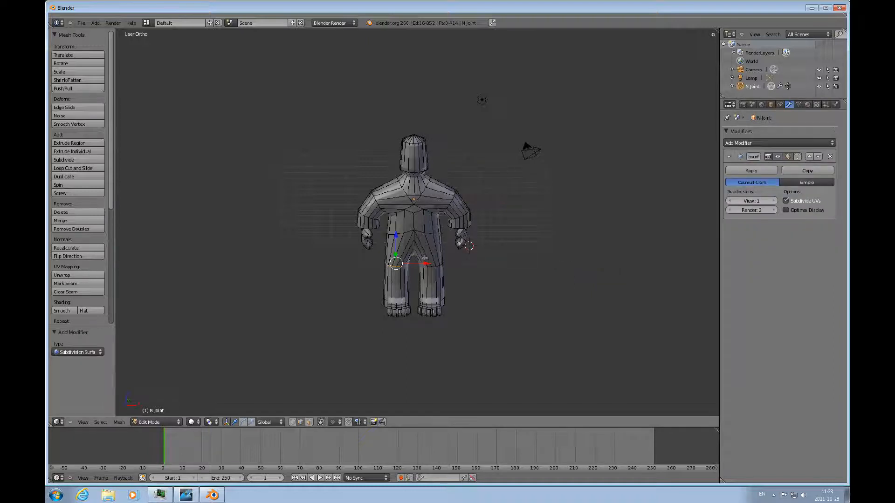
pyautogui.press('a')
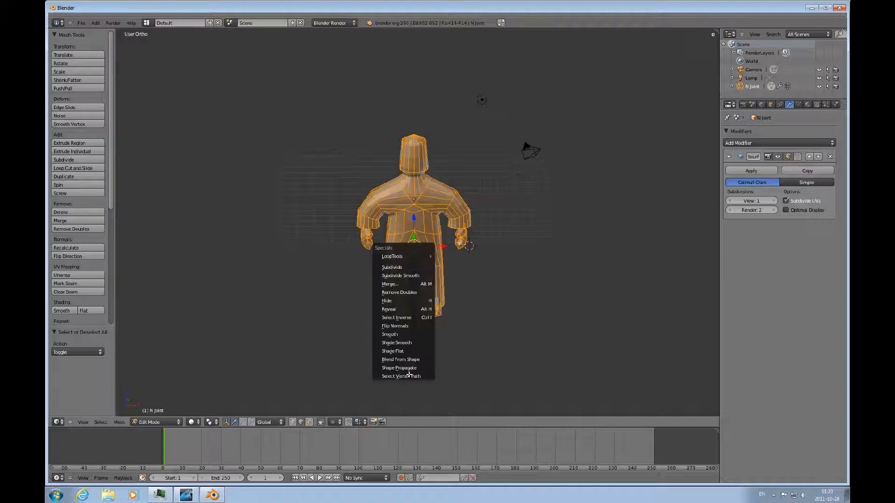
pyautogui.click(396, 343)
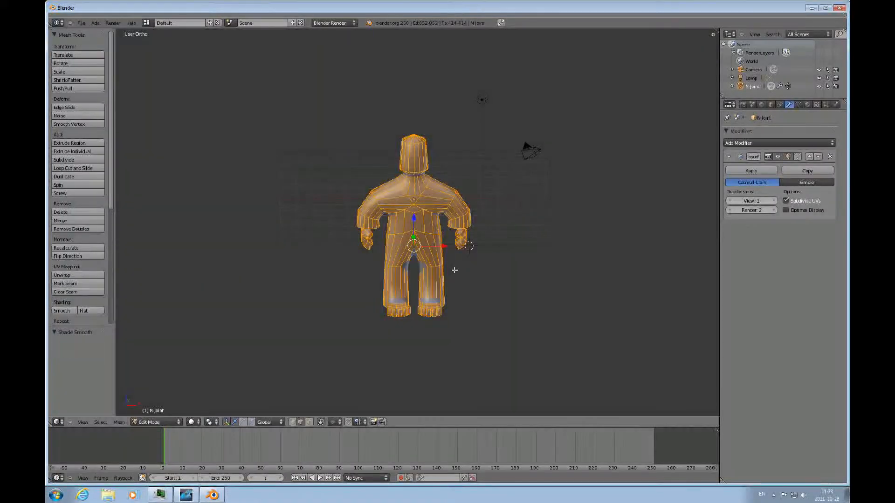
pyautogui.press('Tab')
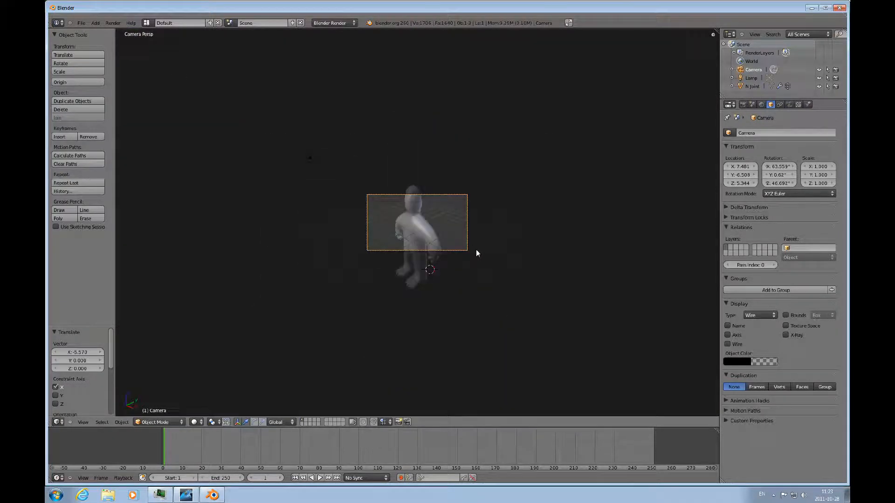
pyautogui.moveTo(462, 270)
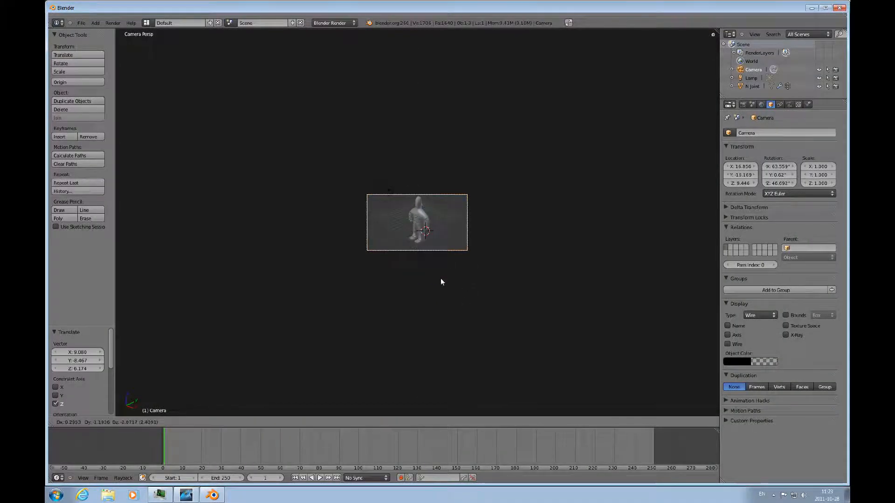
# - Render the figure from the repositioned camera with F12
pyautogui.press('f12')
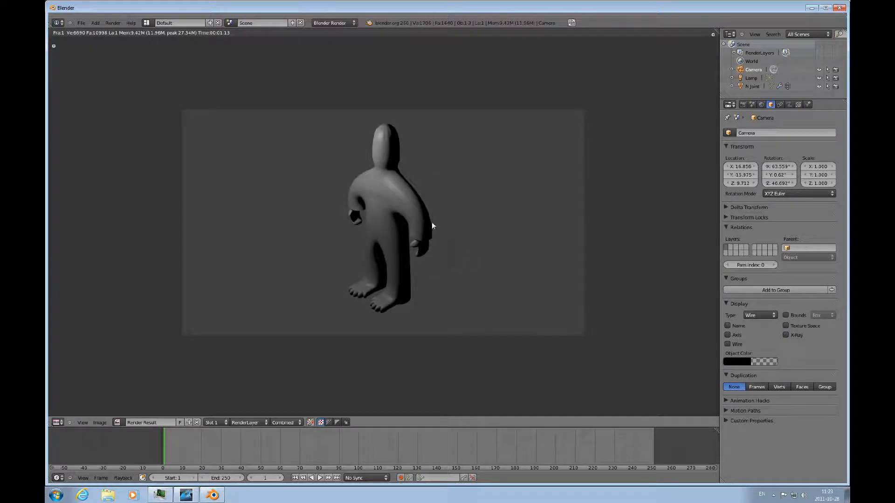
pyautogui.moveTo(407, 267)
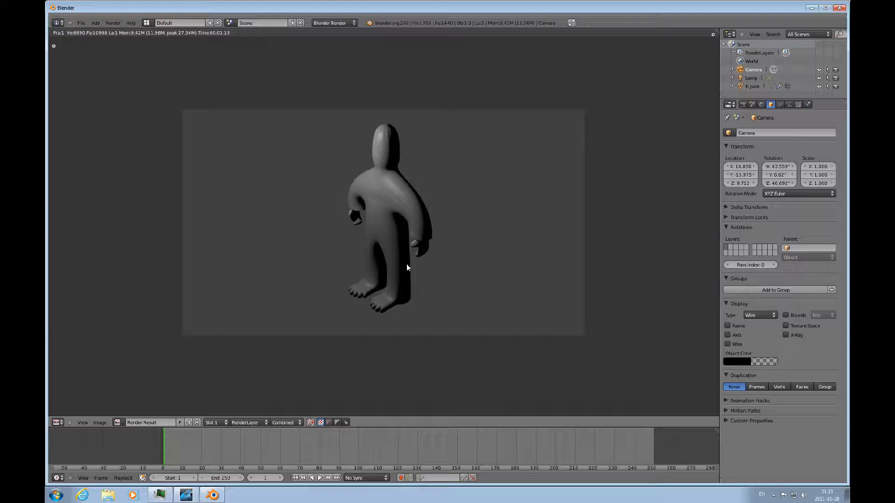
pyautogui.moveTo(408, 248)
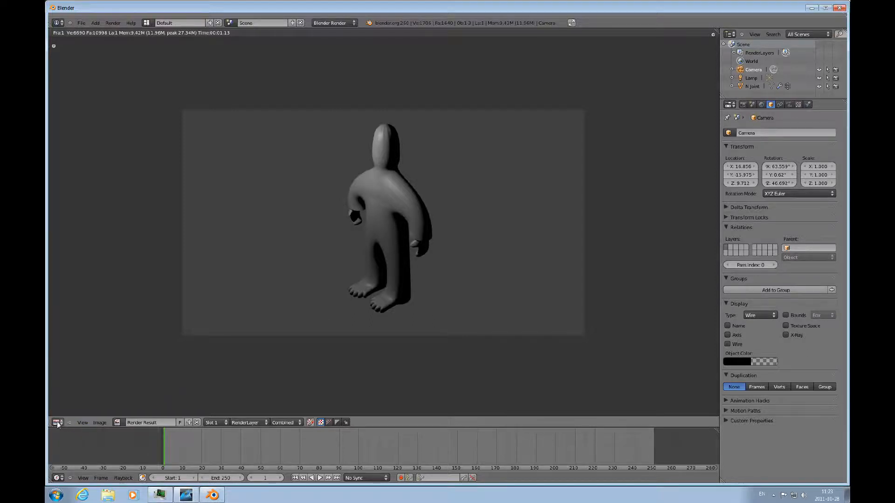
# - Switch the render area's editor type back to the 3D View
pyautogui.click(57, 423)
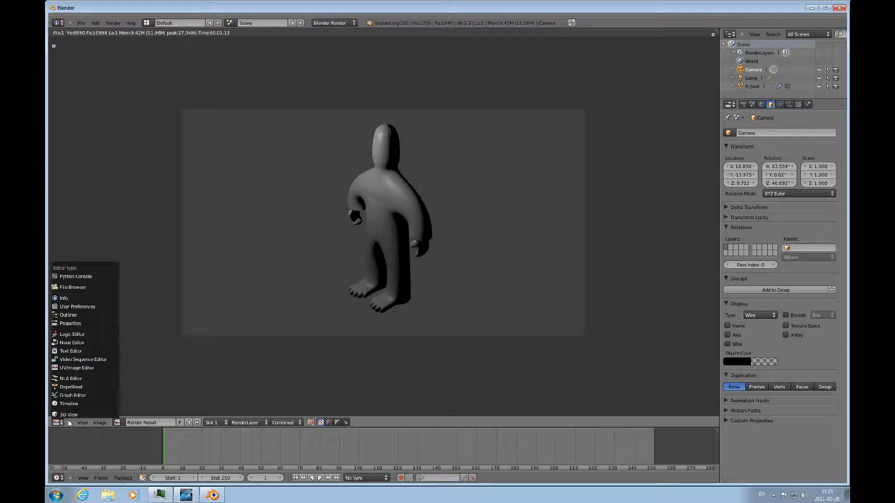
pyautogui.click(57, 422)
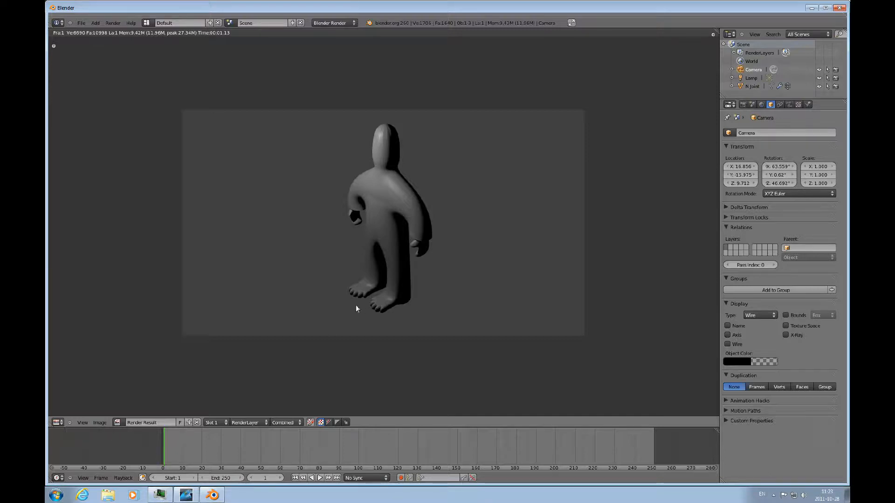
pyautogui.click(56, 422)
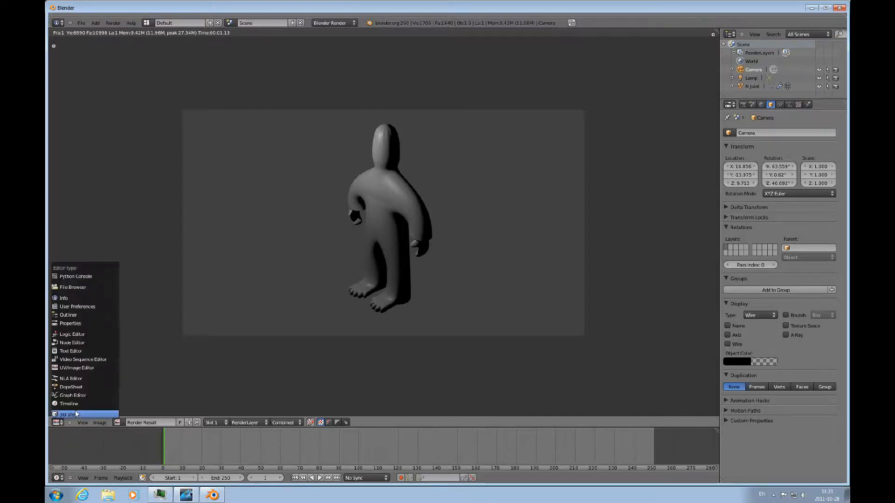
pyautogui.click(67, 415)
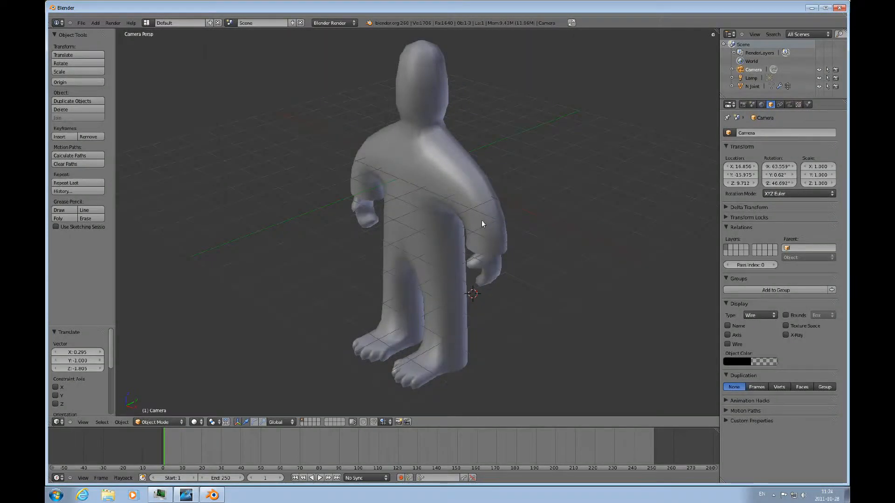
pyautogui.moveTo(525, 175)
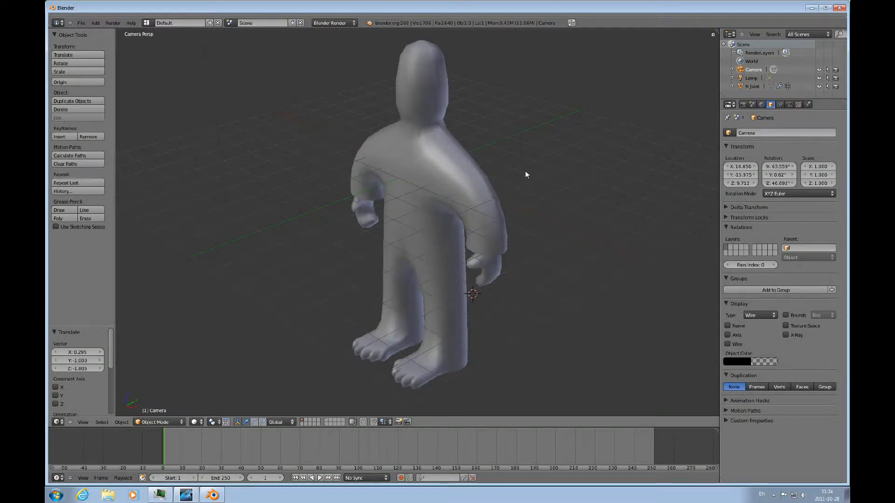